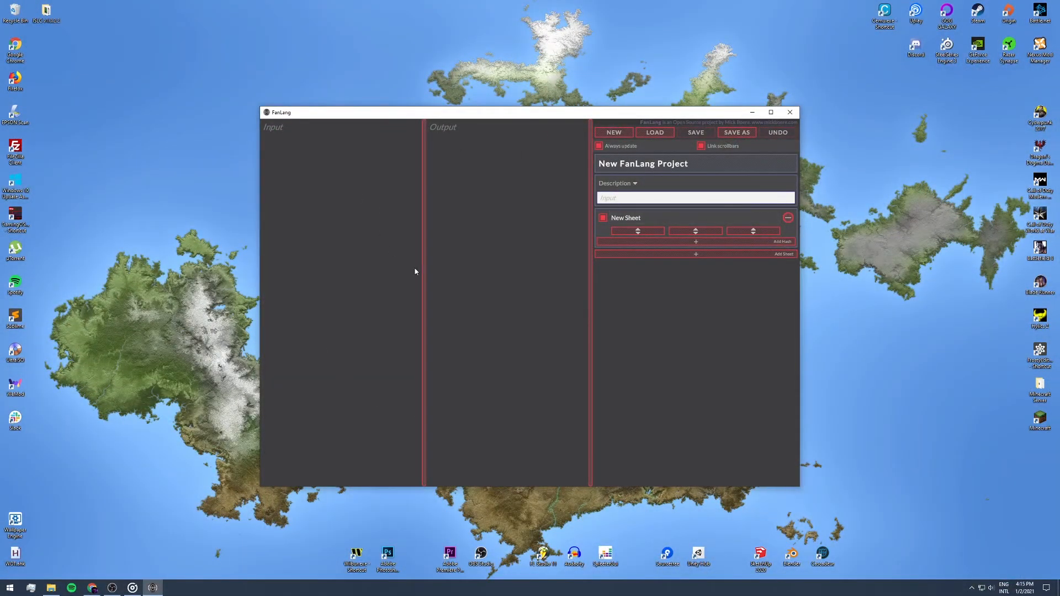
{"action": "mouse_move", "coordinate": [537, 269]}
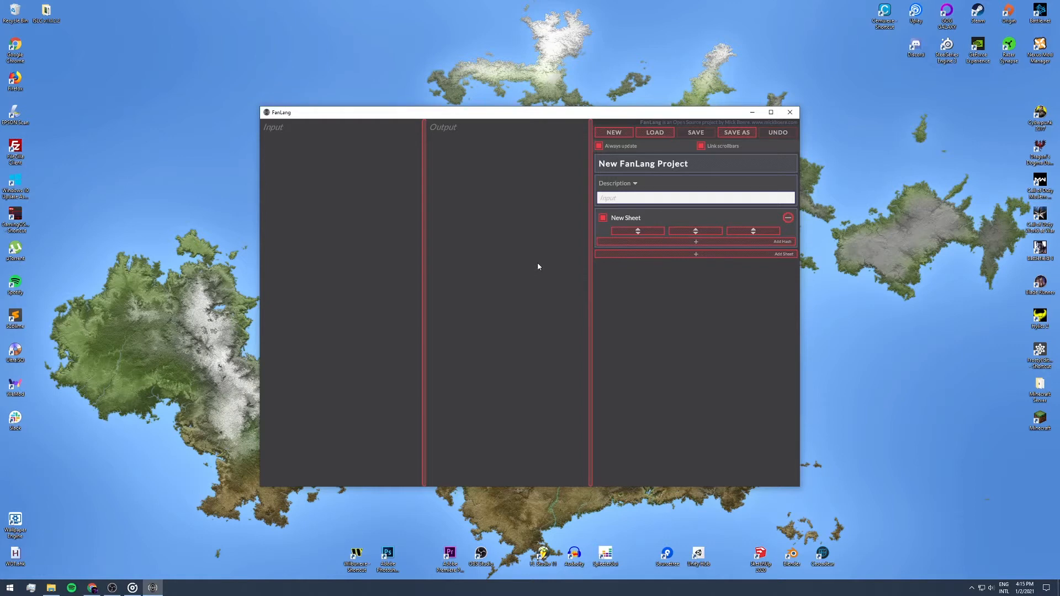
{"action": "mouse_move", "coordinate": [520, 498]}
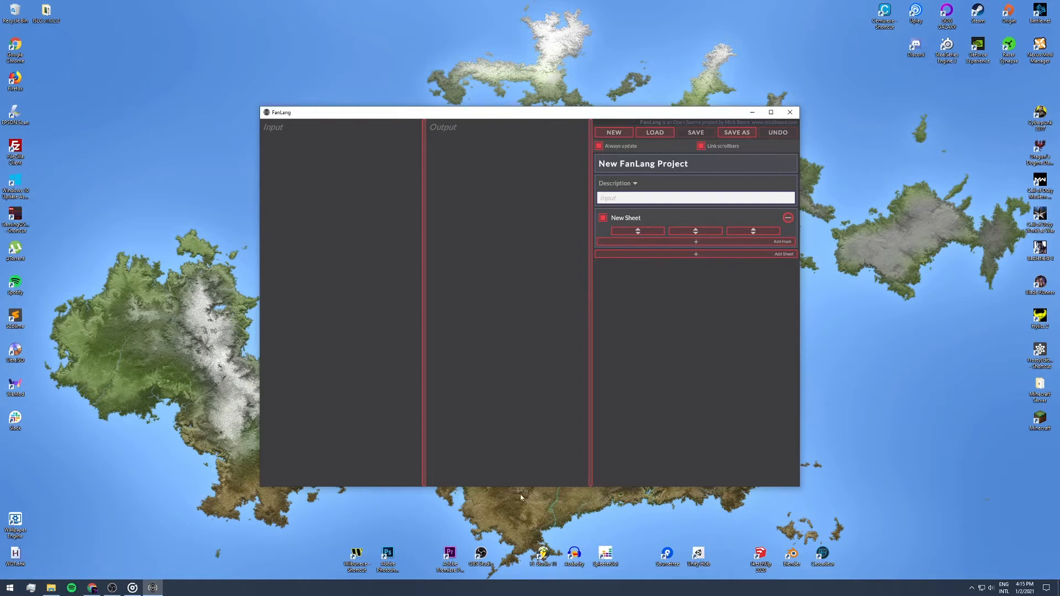
{"action": "mouse_move", "coordinate": [409, 254]}
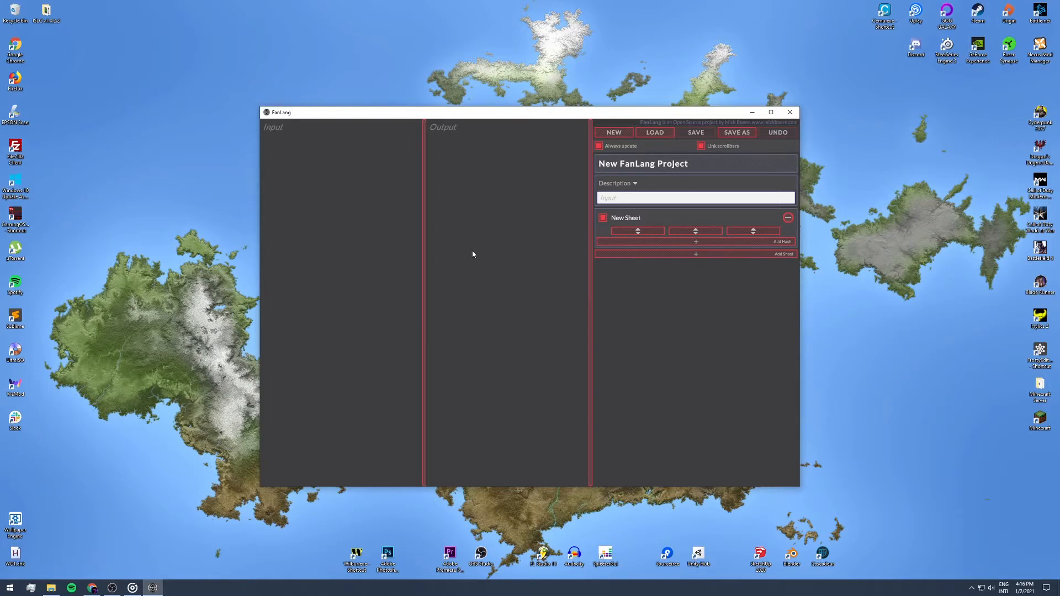
{"action": "mouse_move", "coordinate": [354, 203]}
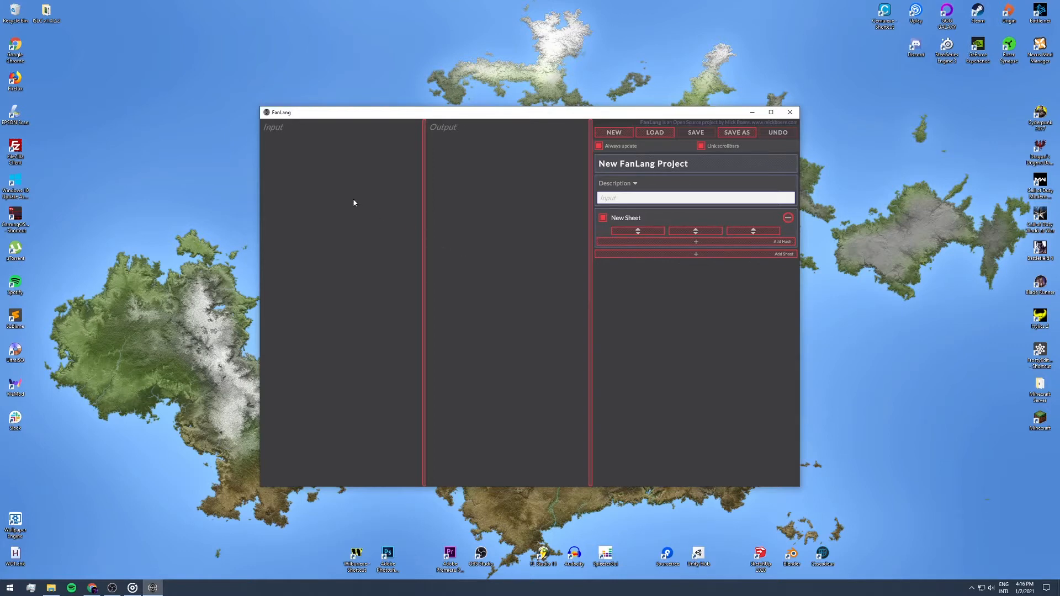
Step: Enter test text "Blablabla" then "Hi I'm speaking engrish", which the output mirrors unchanged
{"action": "type", "text": "Bla"}
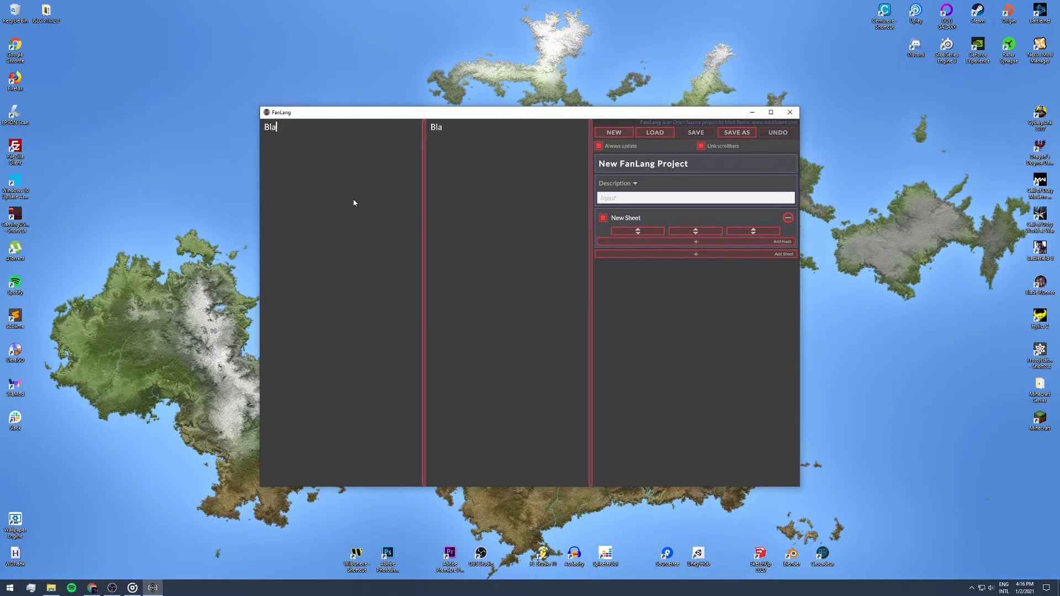
{"action": "type", "text": "blabla"}
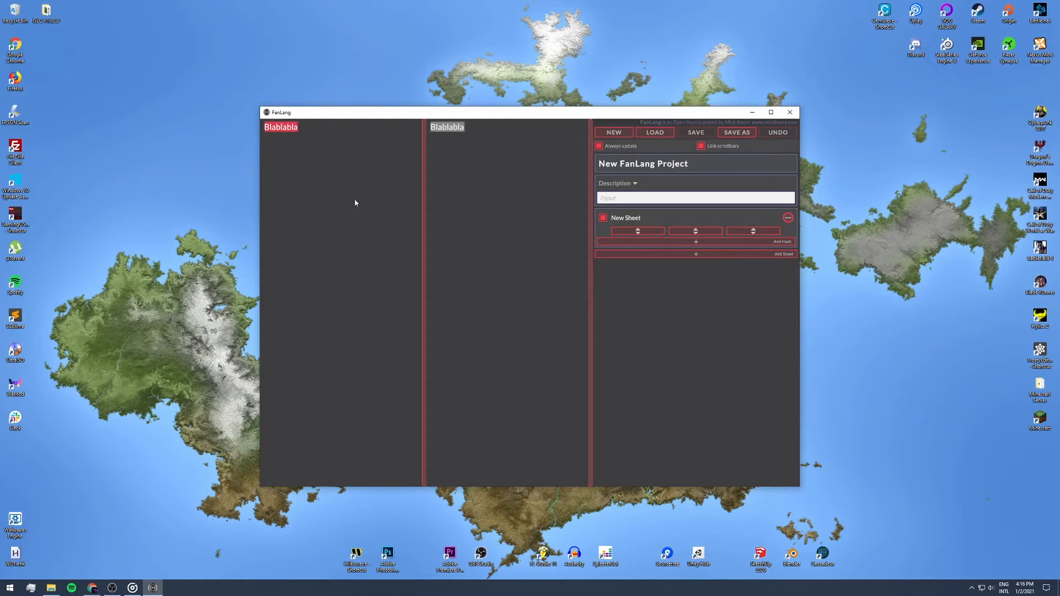
{"action": "type", "text": "Hi I"}
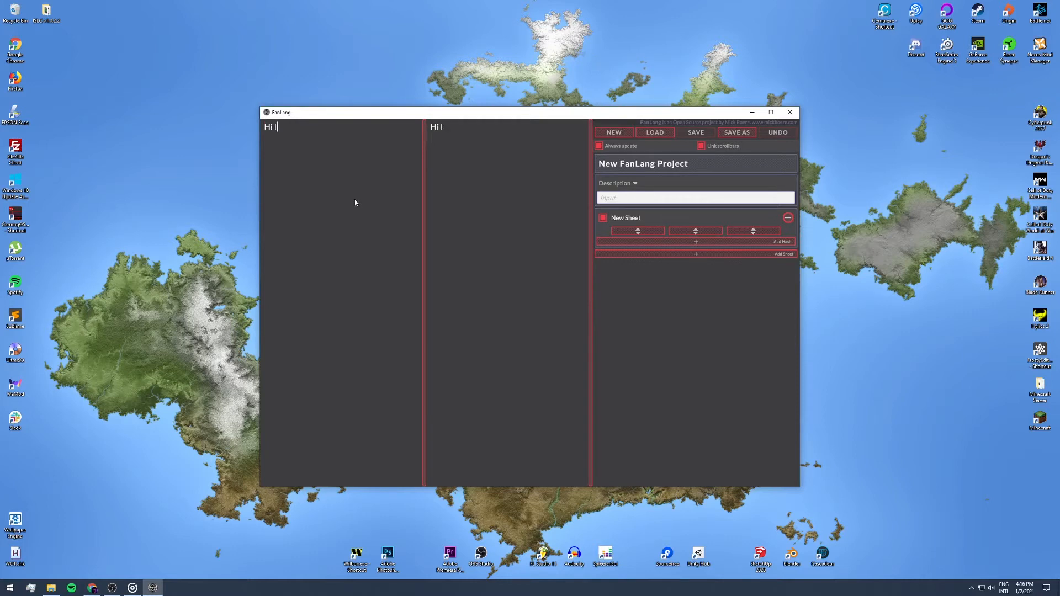
{"action": "type", "text": "'m speaking"}
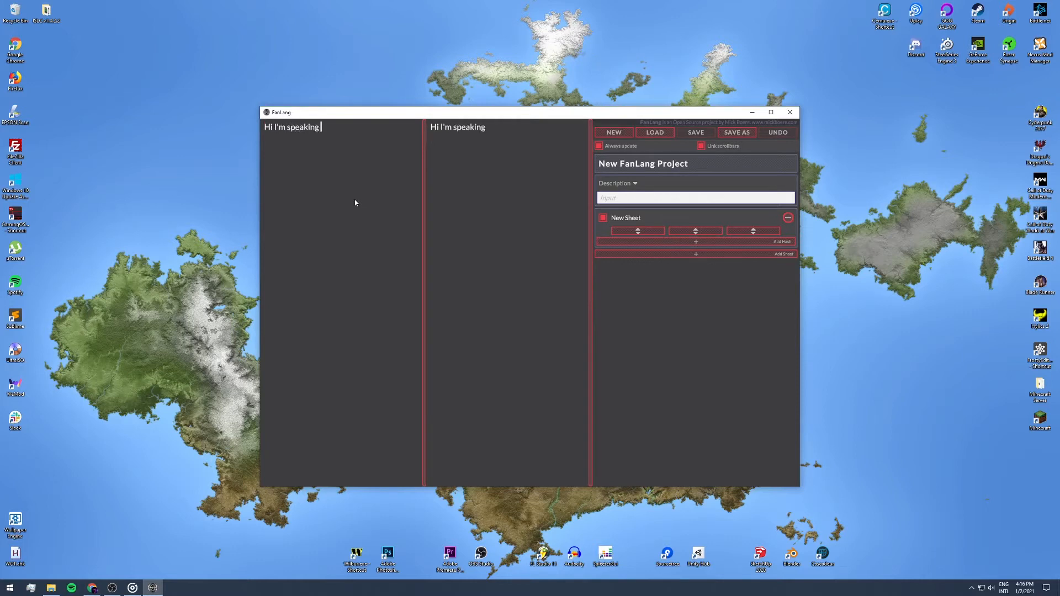
{"action": "type", "text": "engri"}
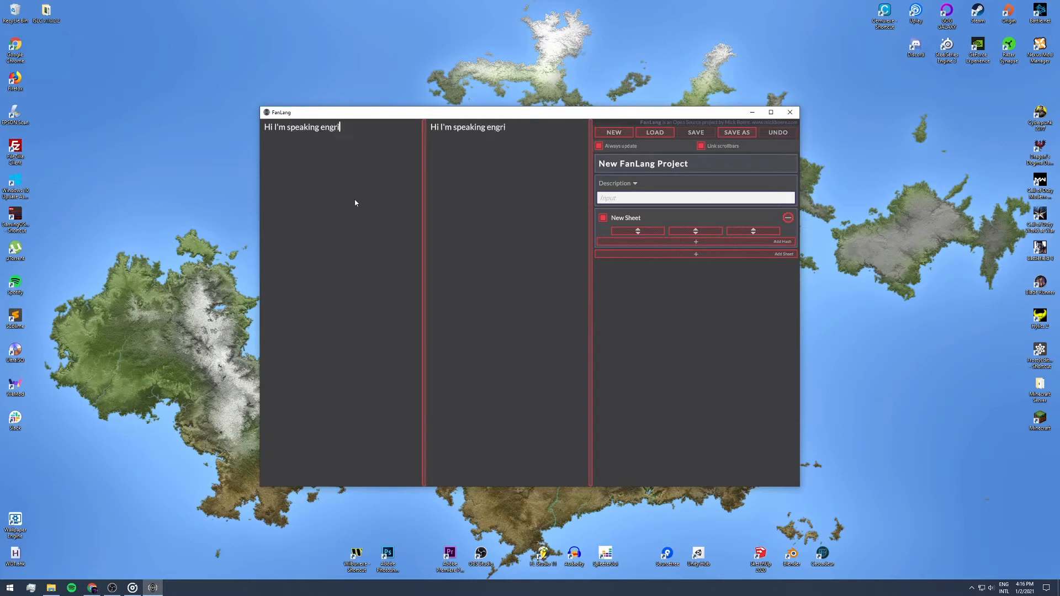
{"action": "type", "text": "sh"}
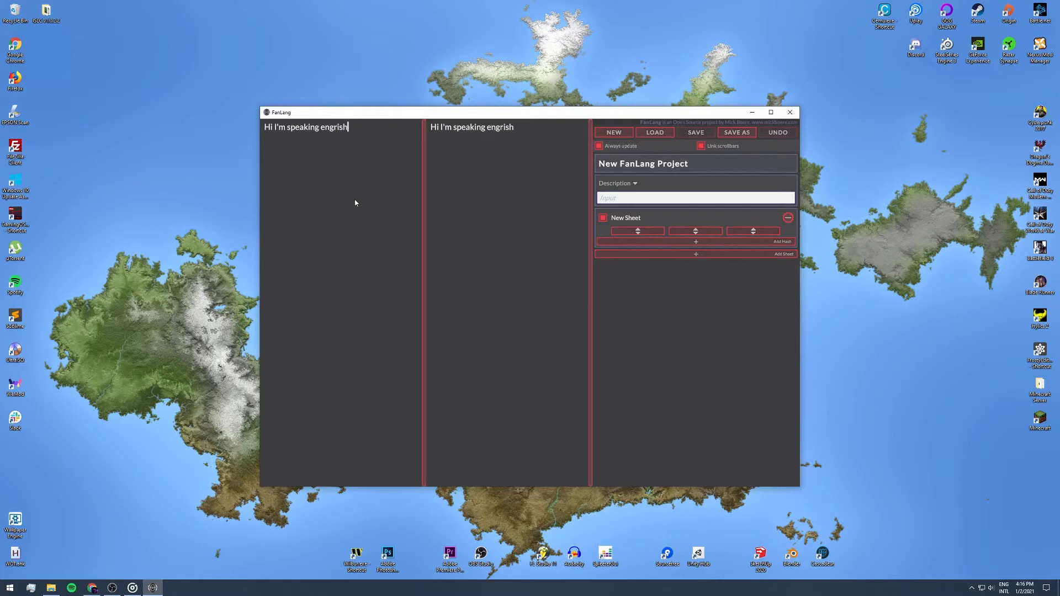
{"action": "mouse_move", "coordinate": [372, 196]}
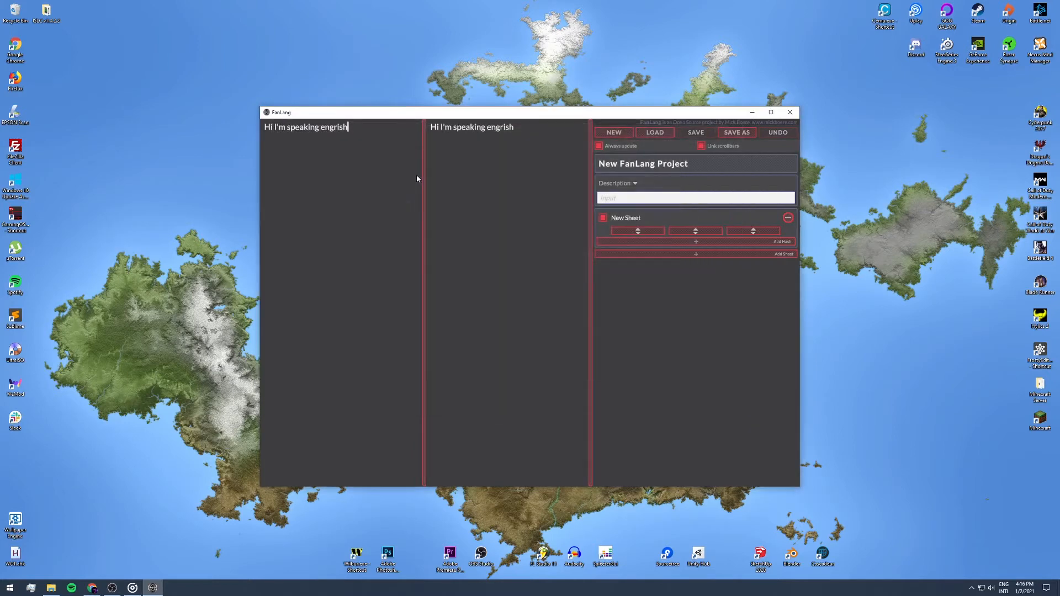
{"action": "left_click", "coordinate": [652, 132]}
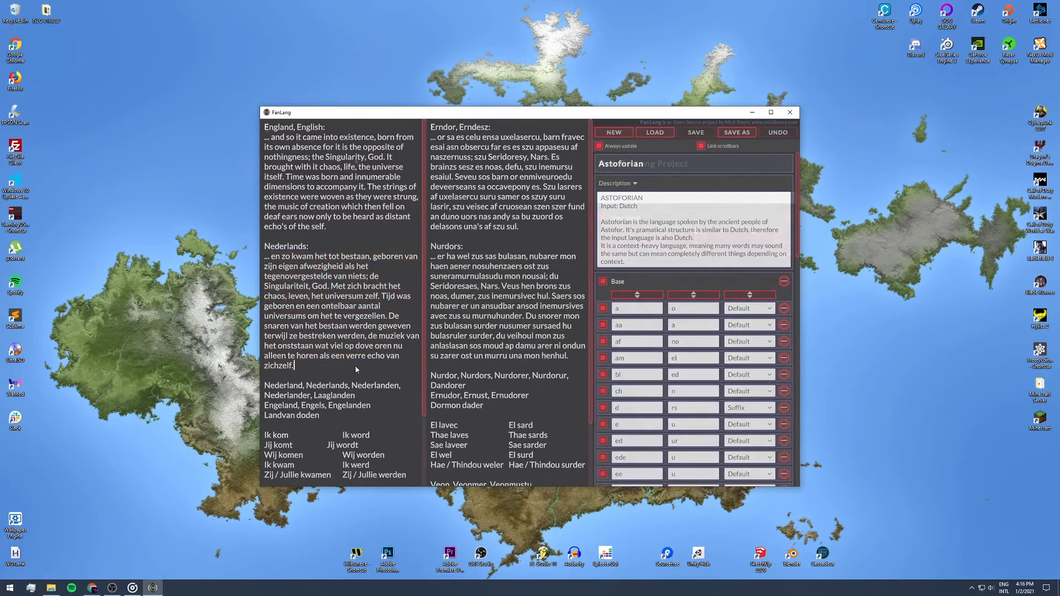
Step: Enter "This is english, hello." as the input text, still mirrored unchanged in the output
{"action": "left_click", "coordinate": [613, 132]}
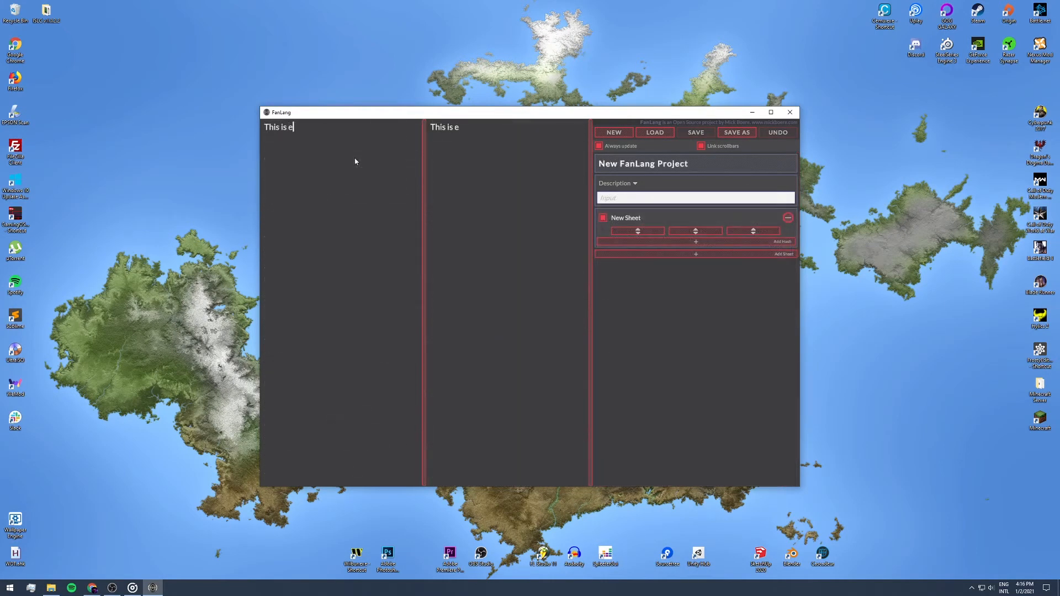
{"action": "type", "text": "nglish, hell"}
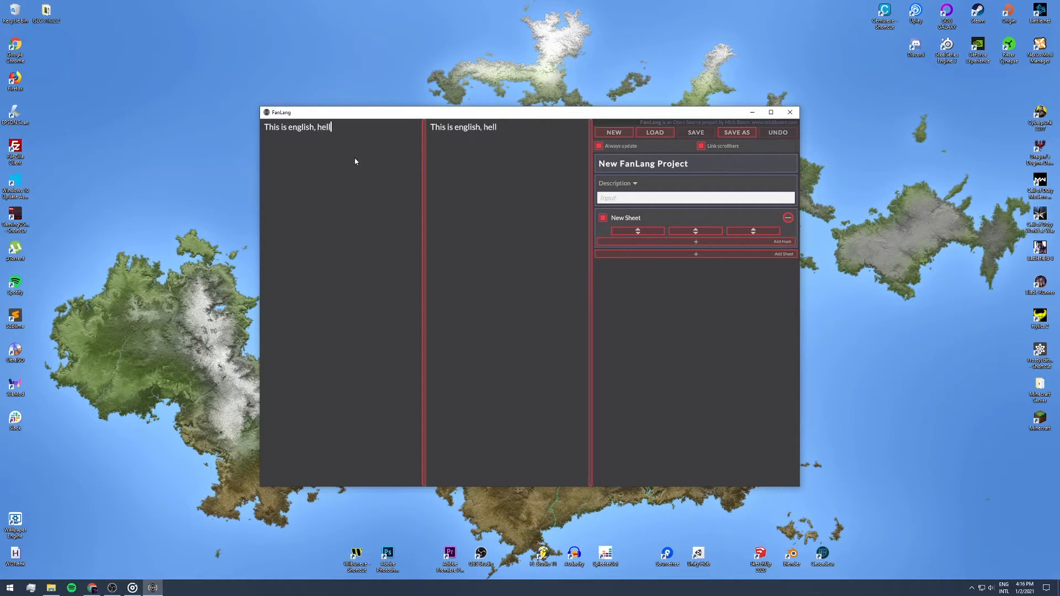
{"action": "type", "text": "lo."}
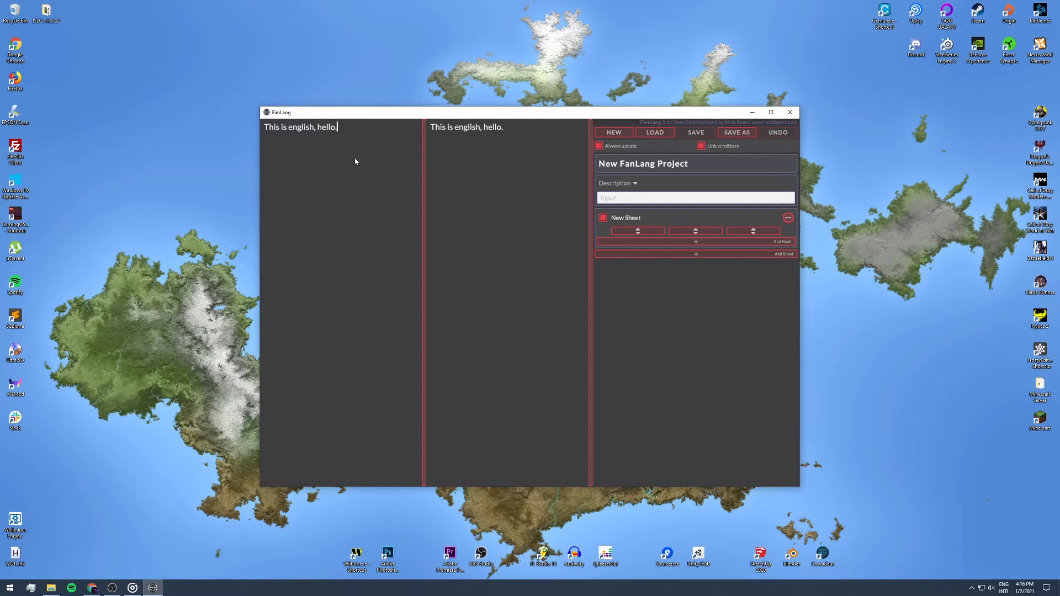
{"action": "mouse_move", "coordinate": [714, 168]}
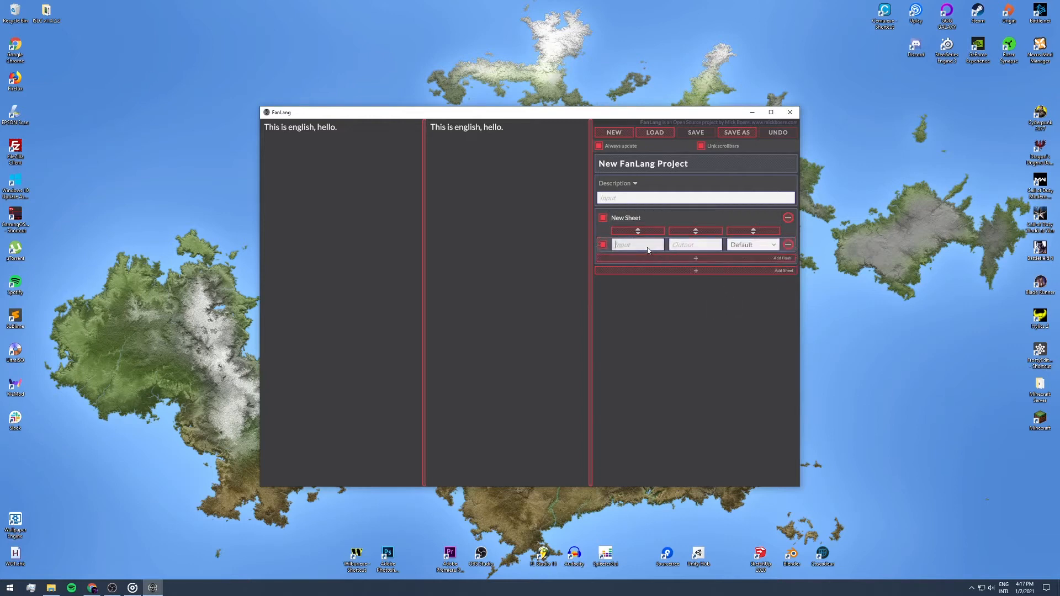
Step: Add hashes e→o, h→l, l→r giving "Tlis is ongrisl, lorro.", start an s hash, then load the example project
{"action": "type", "text": "e"}
{"action": "left_click", "coordinate": [695, 245]}
{"action": "type", "text": "o"}
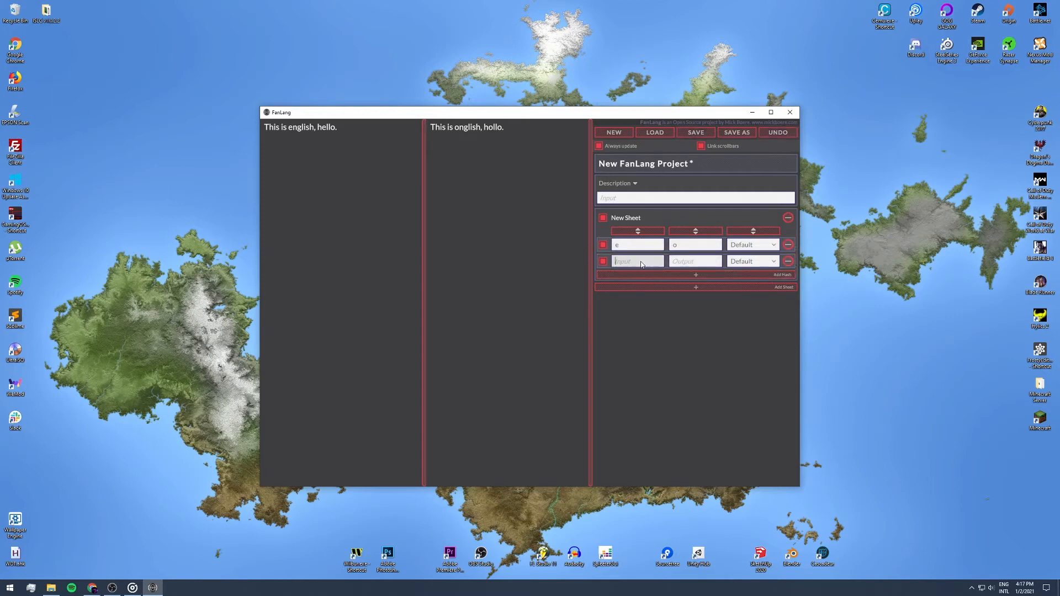
{"action": "type", "text": "h"}
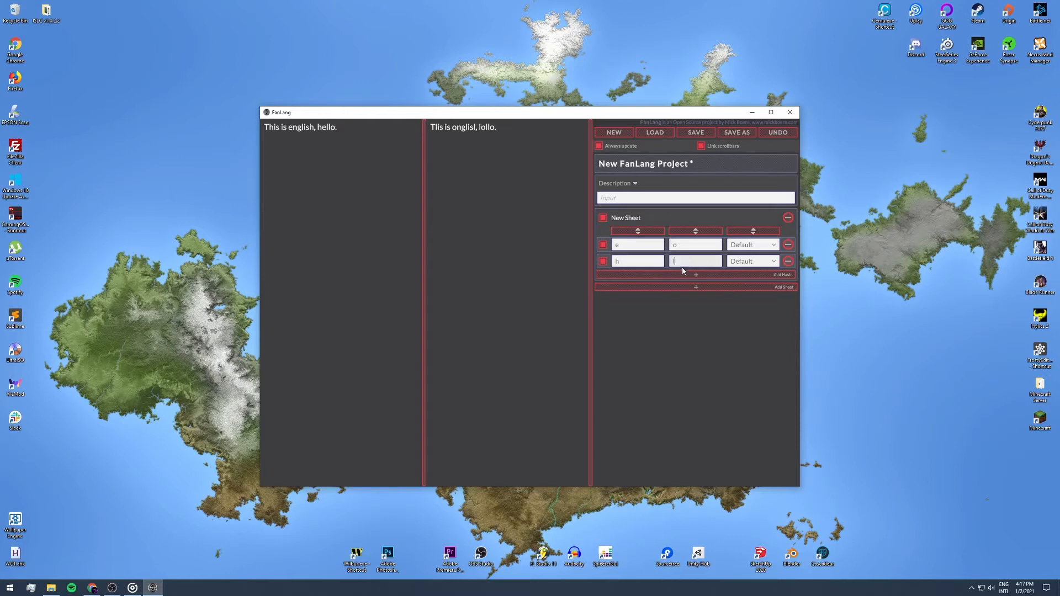
{"action": "left_click", "coordinate": [695, 275]}
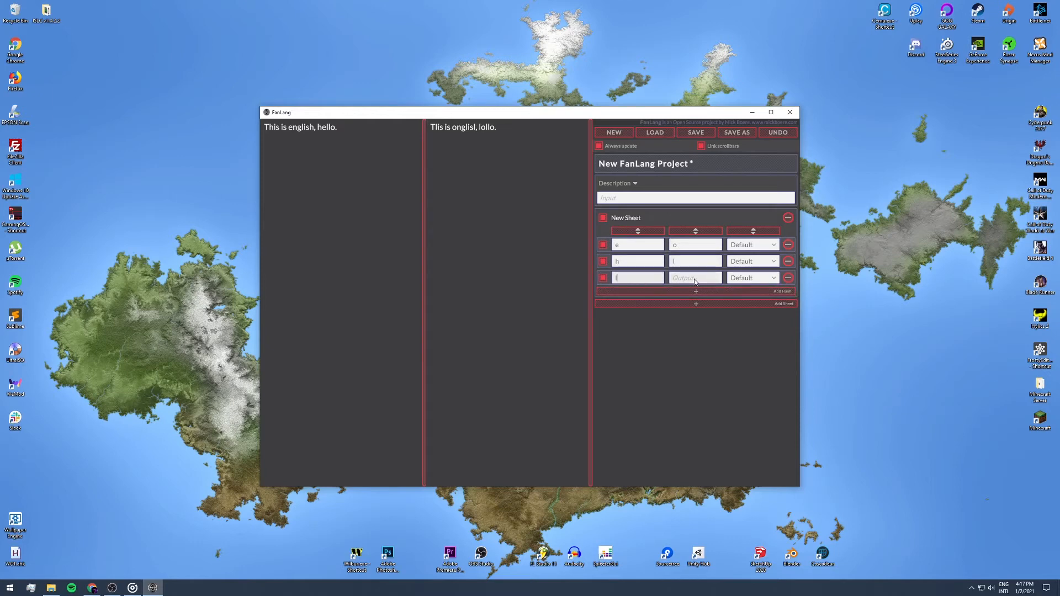
{"action": "type", "text": "r"}
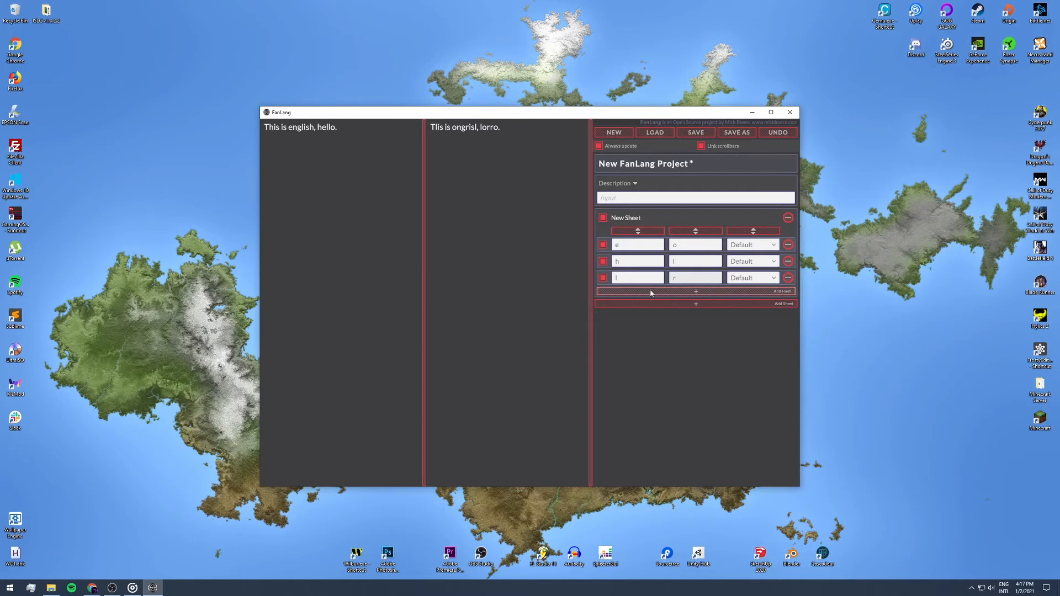
{"action": "left_click", "coordinate": [694, 291]}
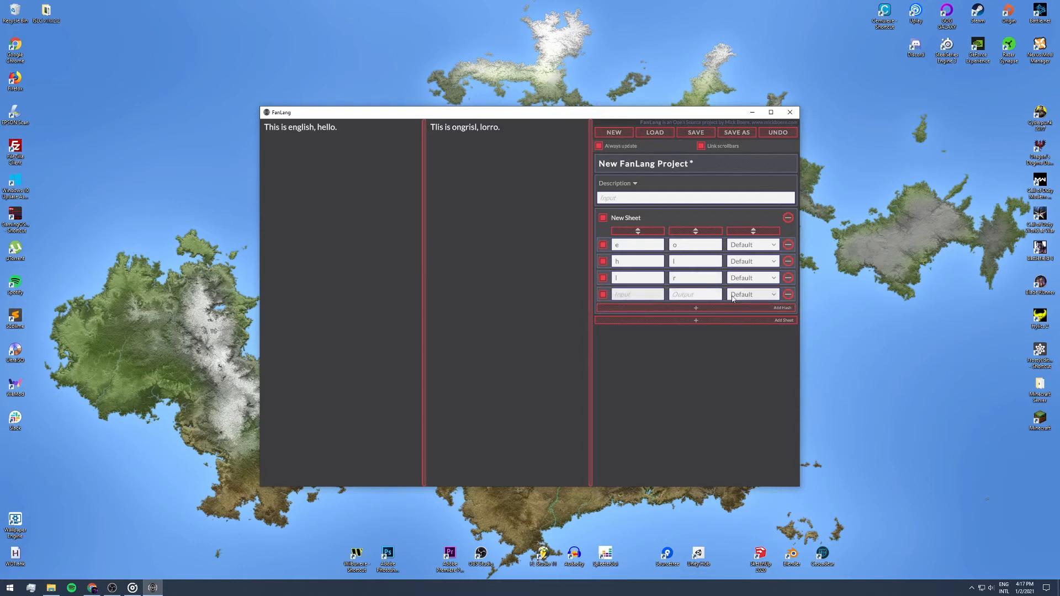
{"action": "type", "text": "s"}
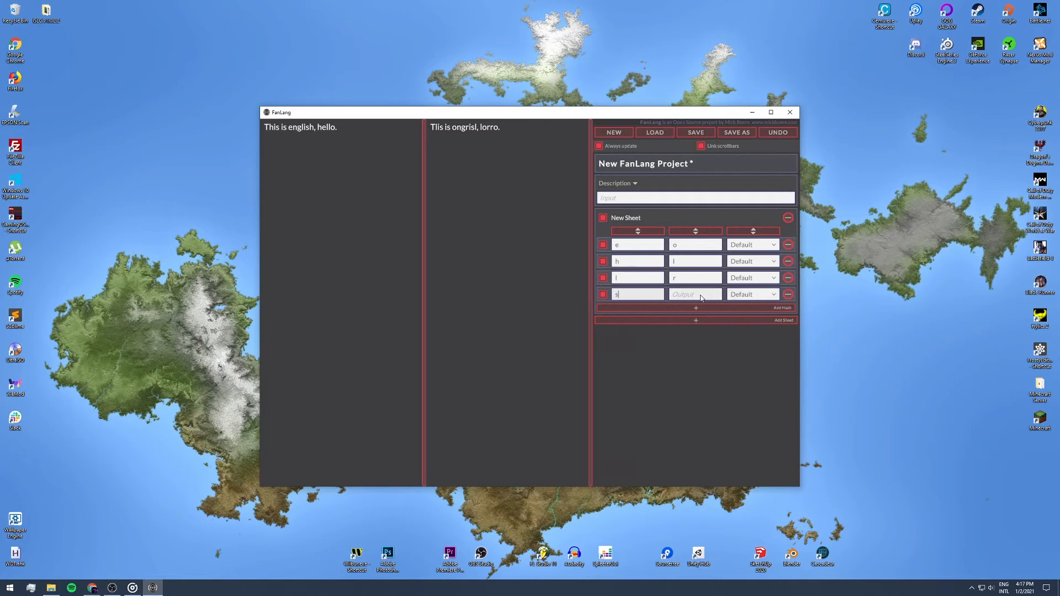
{"action": "left_click", "coordinate": [653, 132]}
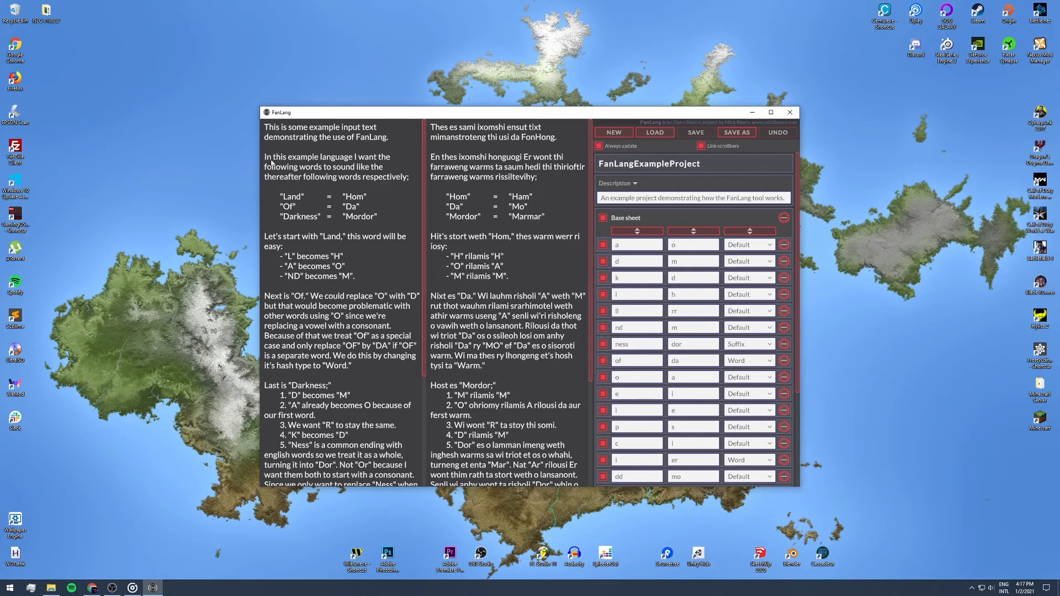
{"action": "mouse_move", "coordinate": [312, 226]}
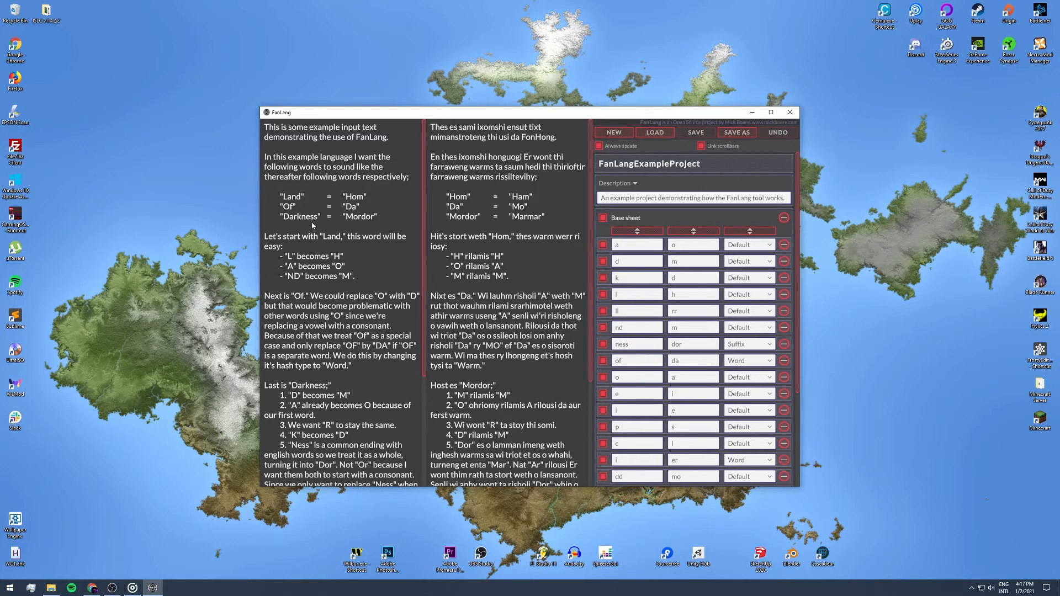
{"action": "mouse_move", "coordinate": [394, 226]}
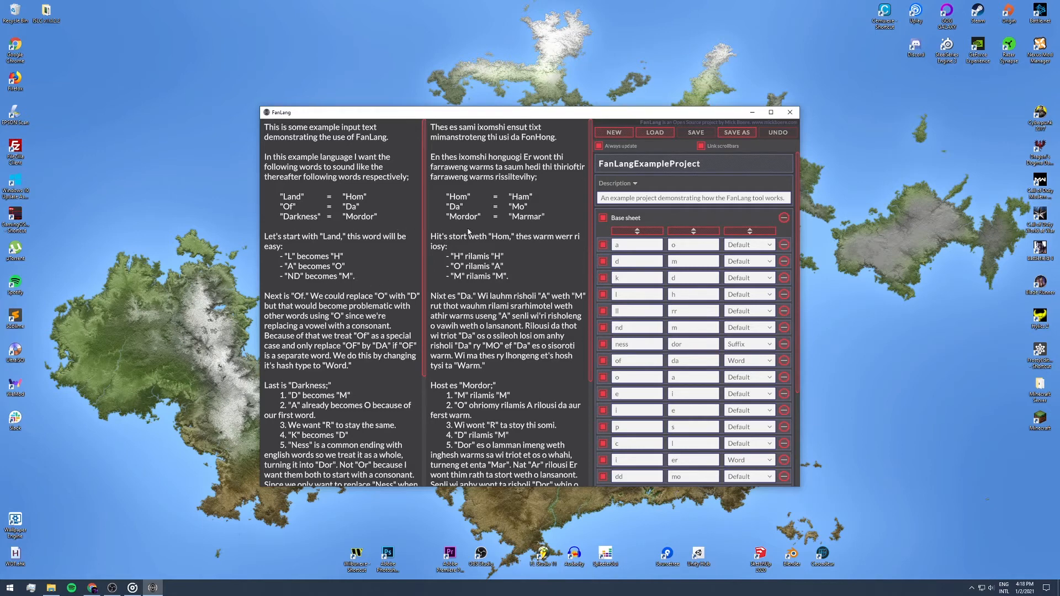
{"action": "mouse_move", "coordinate": [287, 247]}
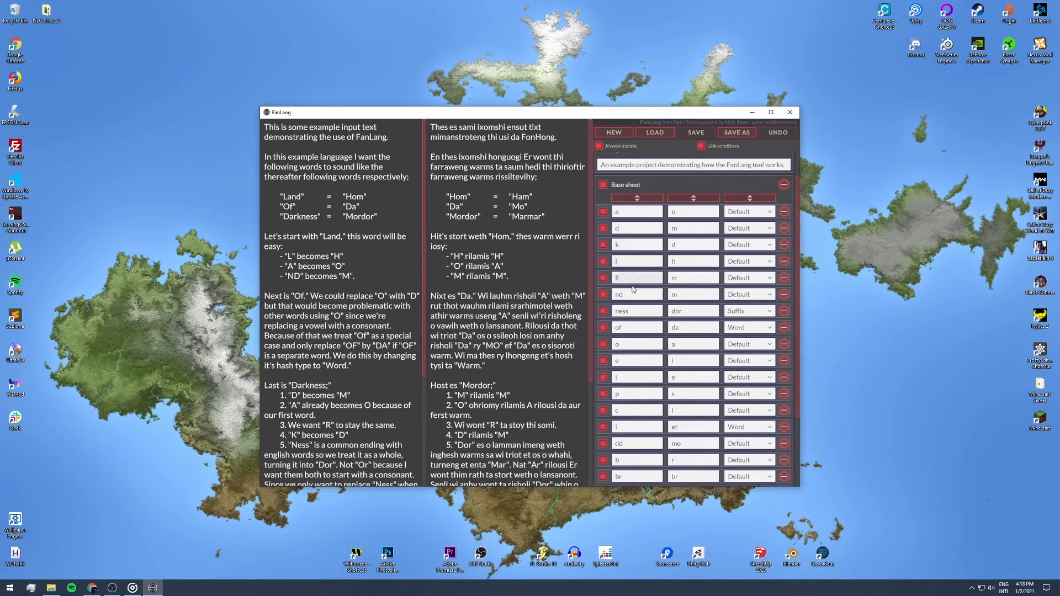
Step: Scroll the Base sheet and text down to the Clean up sheet's dd→d rule beside paragraph 6
{"action": "scroll", "scroll_direction": "down", "scroll_amount": 3}
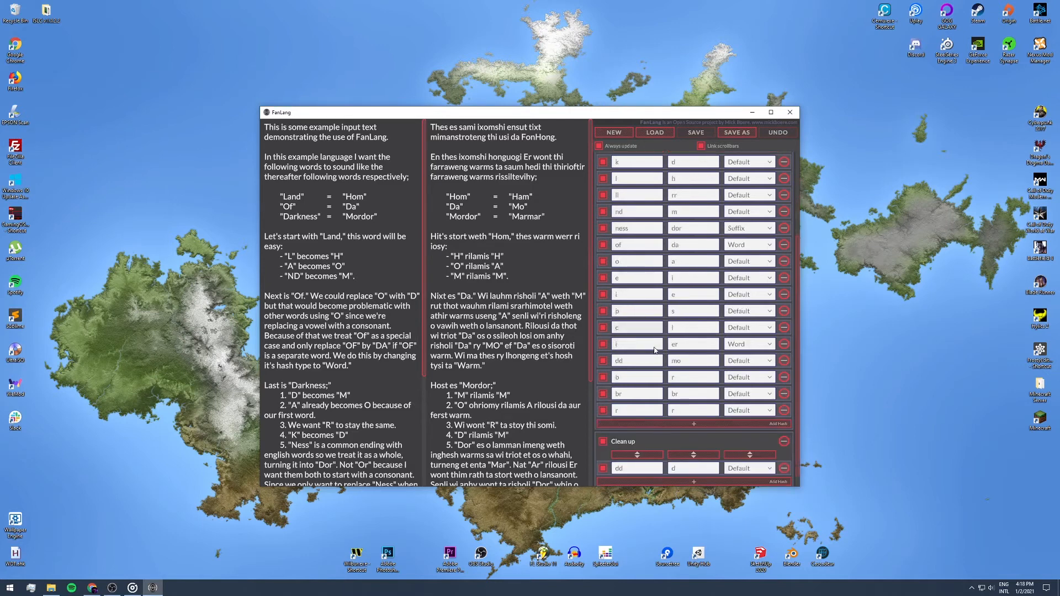
{"action": "scroll", "scroll_direction": "up", "scroll_amount": 3}
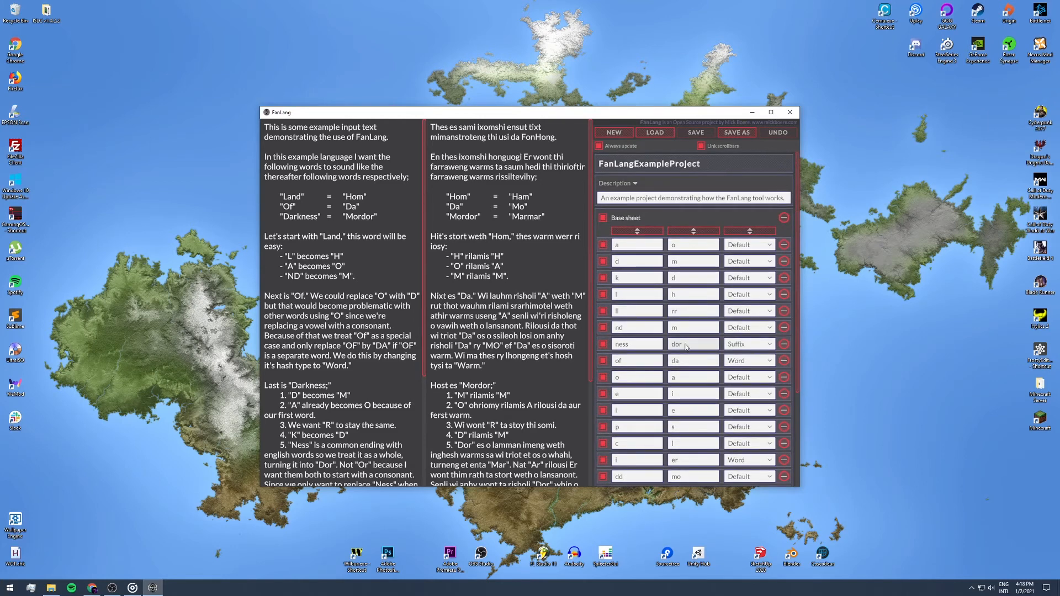
{"action": "scroll", "scroll_direction": "down", "scroll_amount": 3}
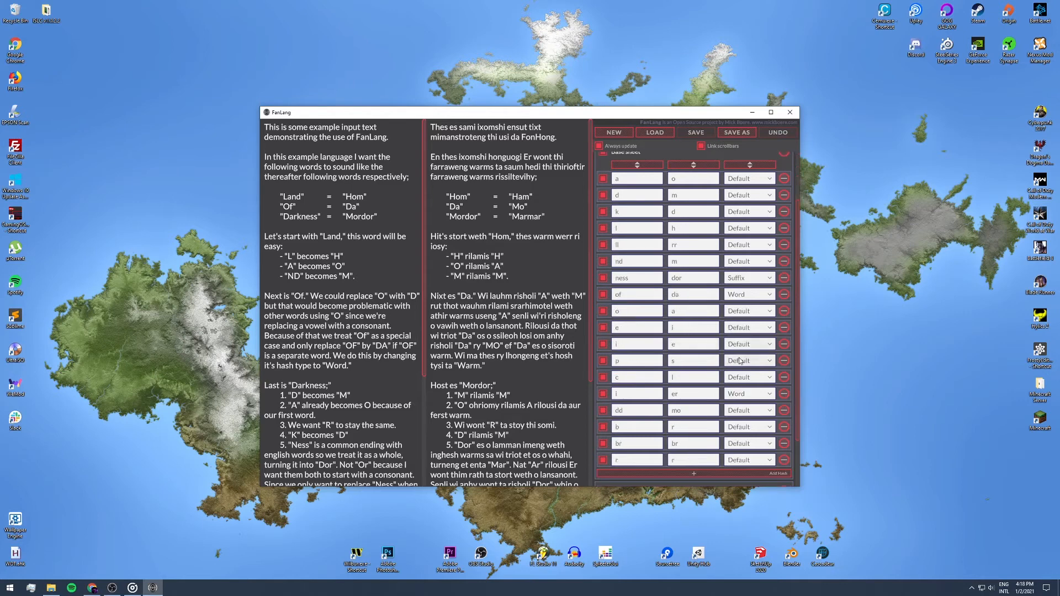
{"action": "scroll", "scroll_direction": "down", "scroll_amount": 3}
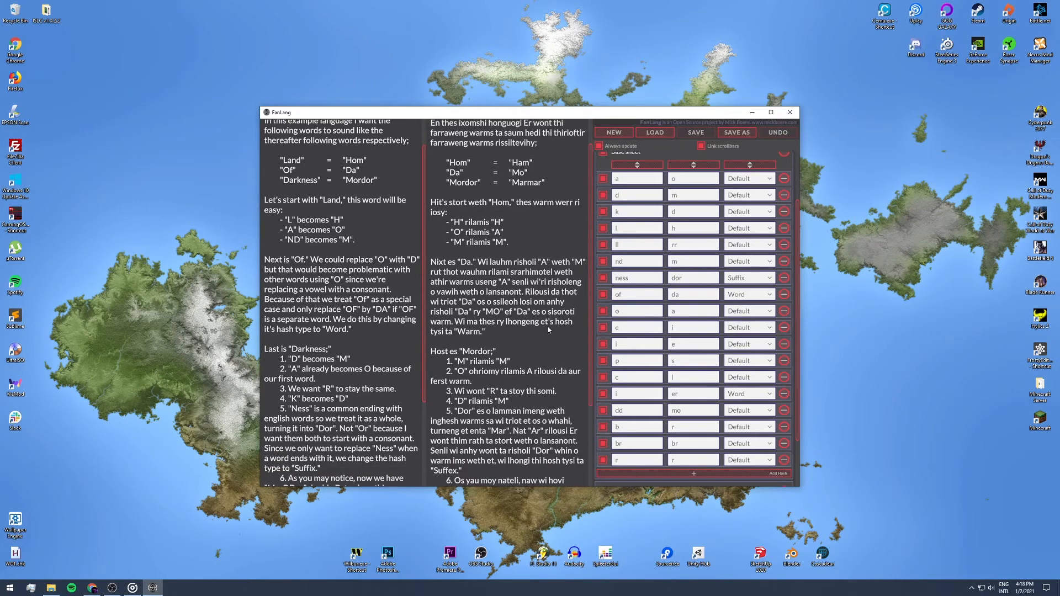
{"action": "scroll", "scroll_direction": "down", "scroll_amount": 3}
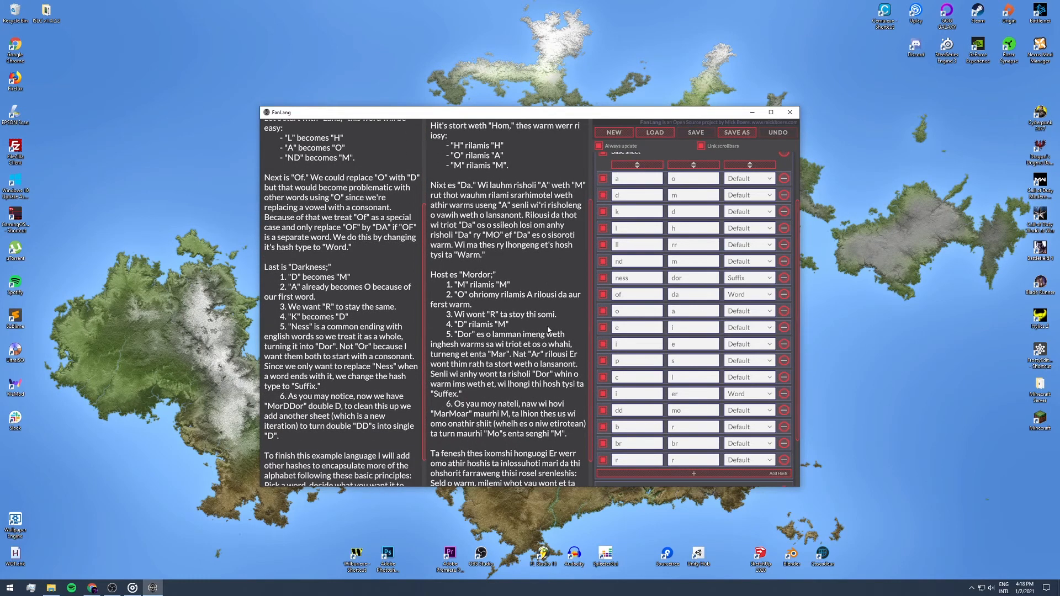
{"action": "scroll", "scroll_direction": "down", "scroll_amount": 3}
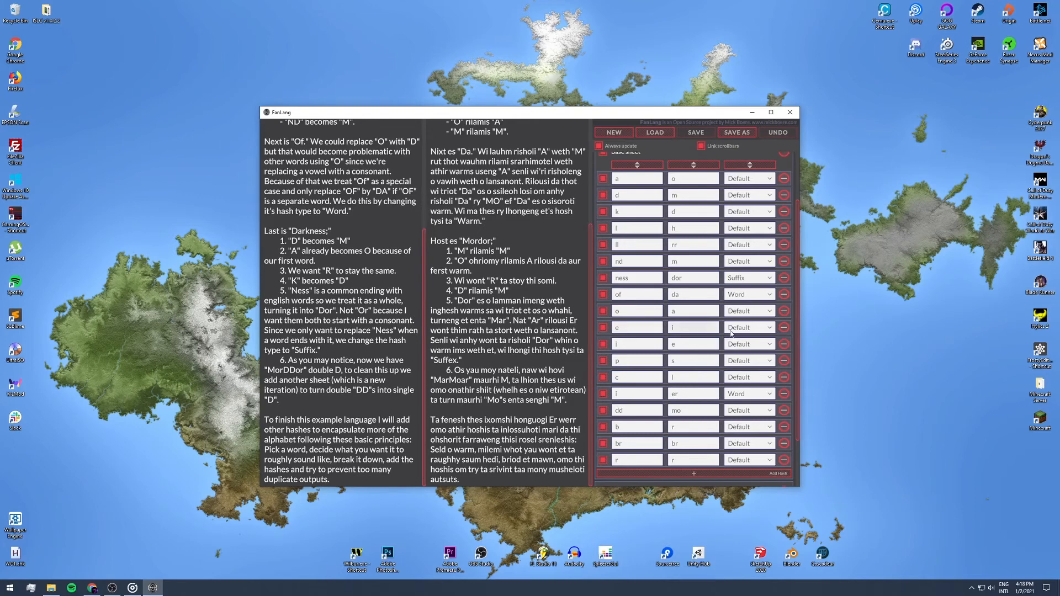
{"action": "mouse_move", "coordinate": [730, 332]}
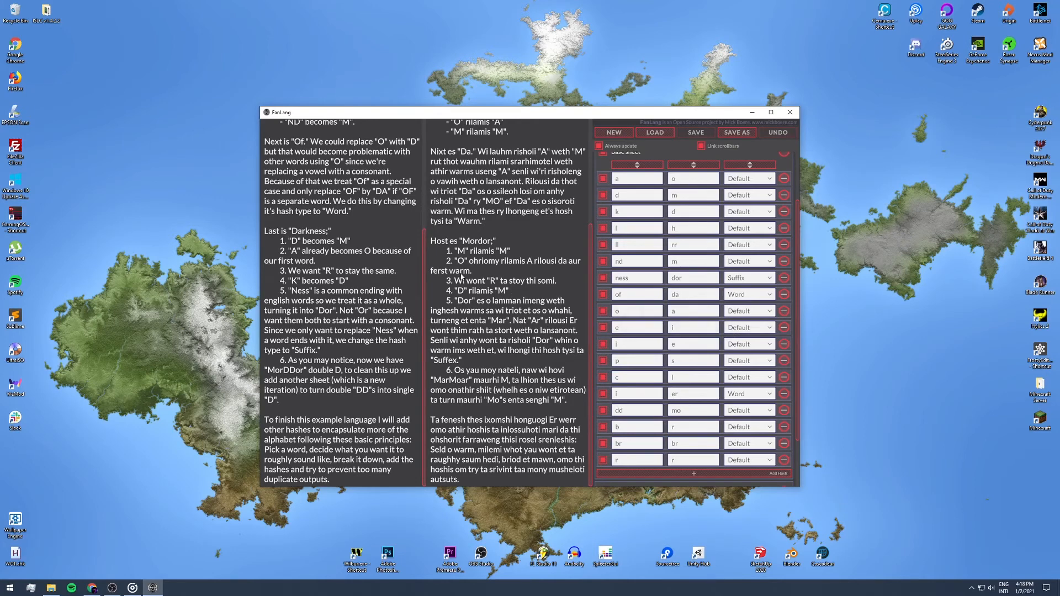
{"action": "mouse_move", "coordinate": [395, 270]}
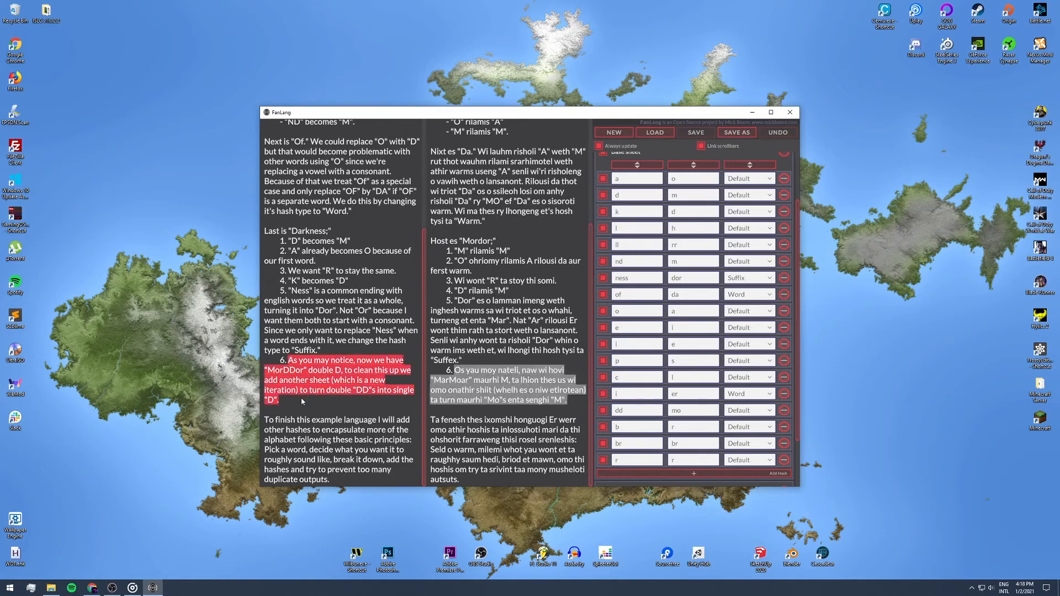
{"action": "left_click", "coordinate": [693, 473]}
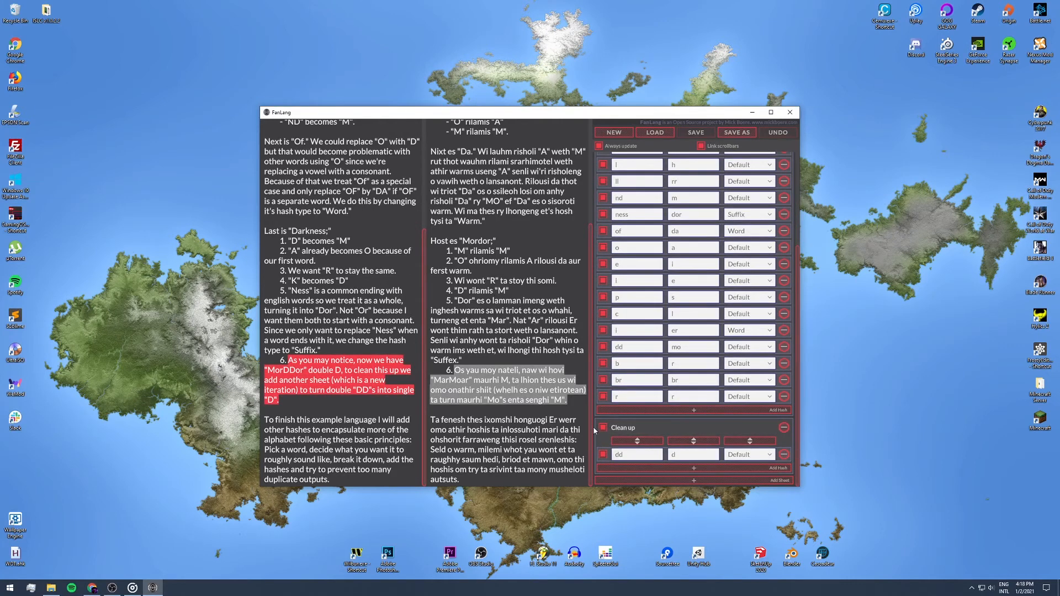
{"action": "mouse_move", "coordinate": [665, 258]}
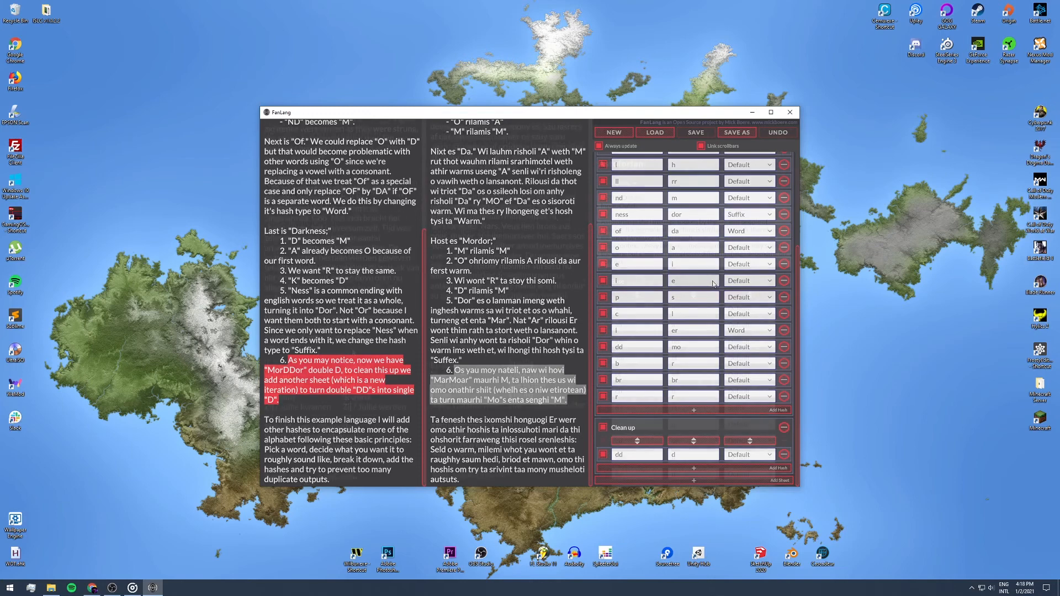
Step: Load the Astoforian project and scroll its Base sheet hashes down through zwe→hor
{"action": "left_click", "coordinate": [653, 132]}
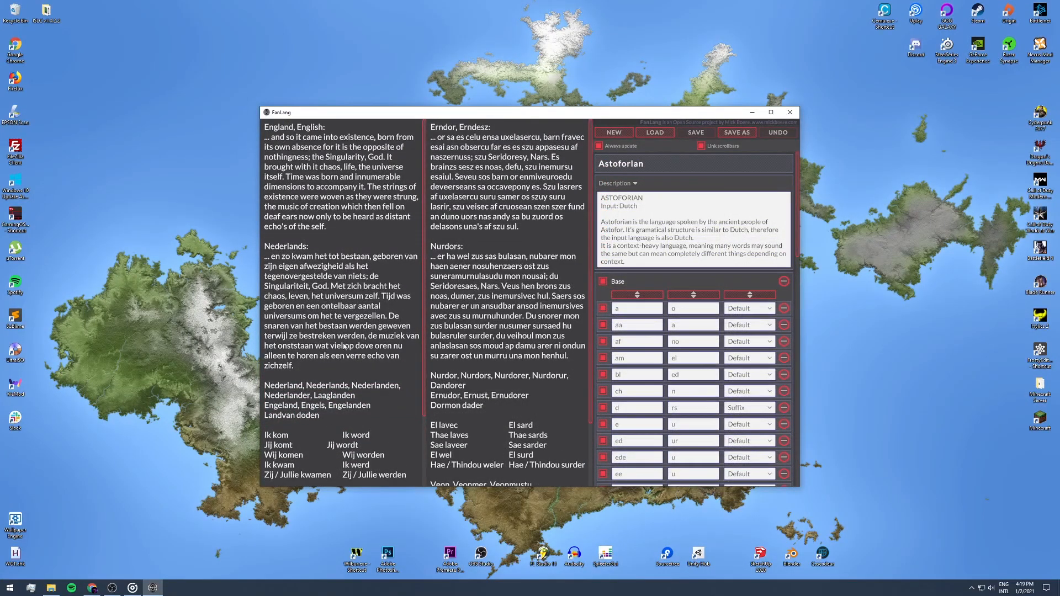
{"action": "mouse_move", "coordinate": [351, 301]}
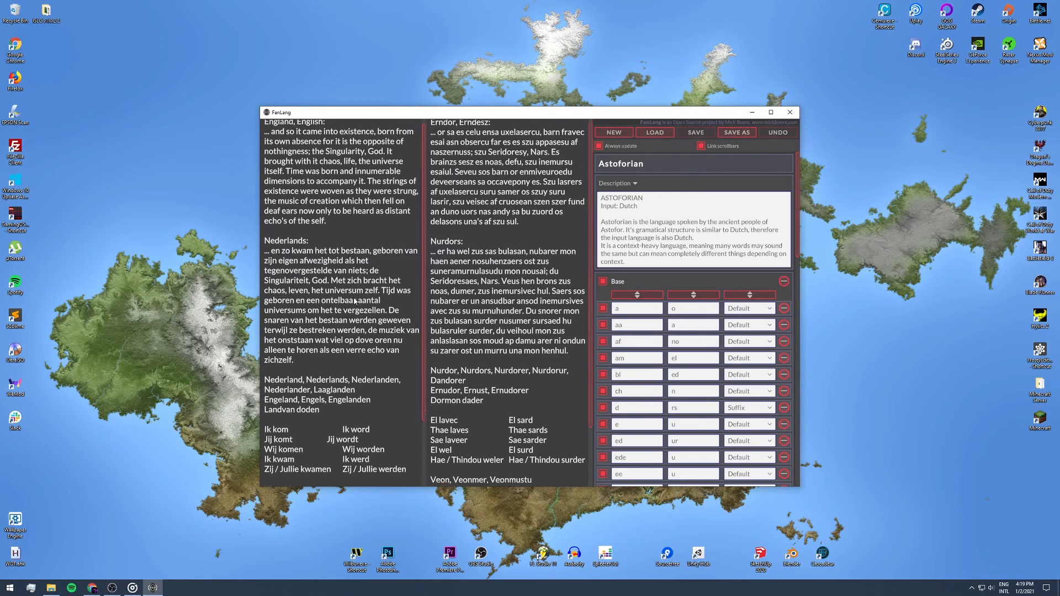
{"action": "scroll", "scroll_direction": "down", "scroll_amount": 3}
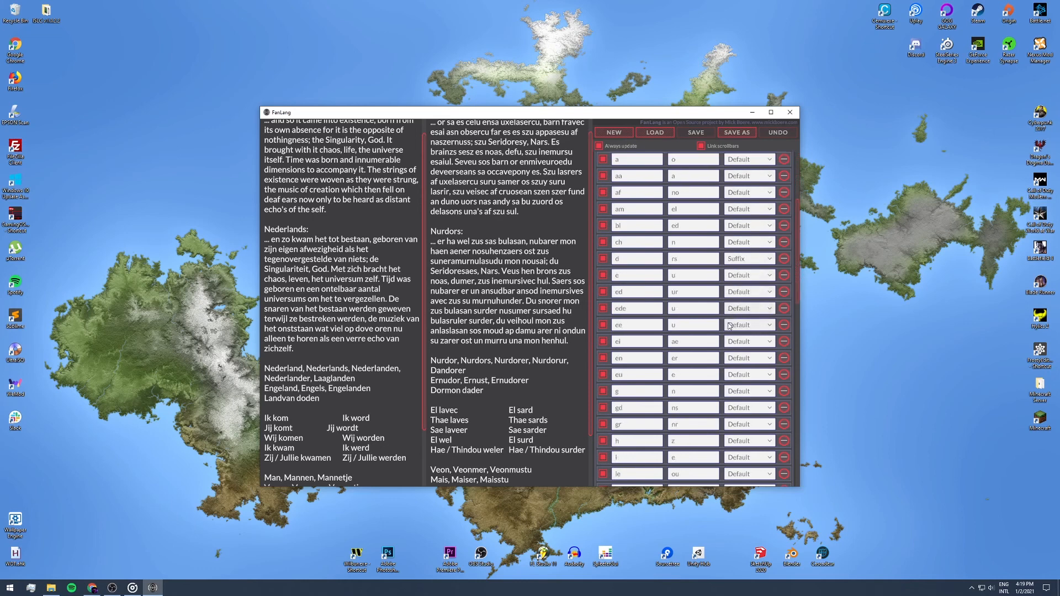
{"action": "scroll", "scroll_direction": "down", "scroll_amount": 3}
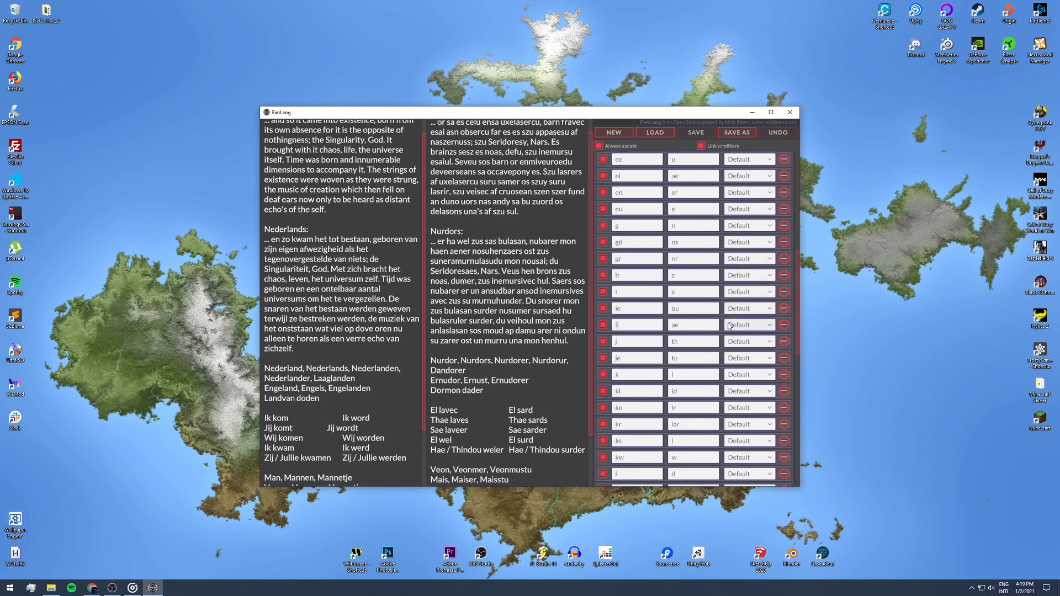
{"action": "scroll", "scroll_direction": "down", "scroll_amount": 3}
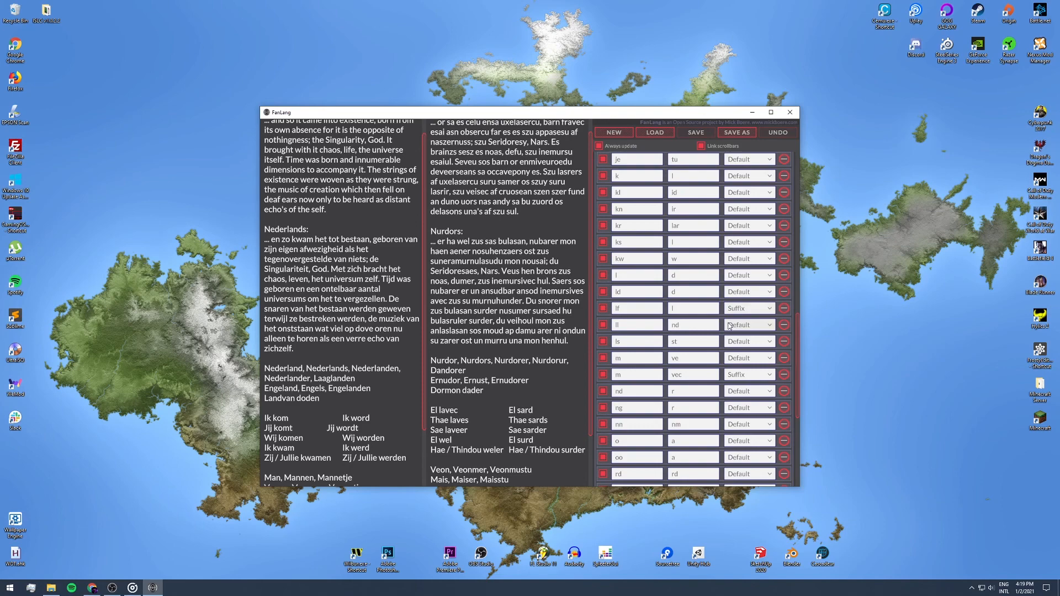
{"action": "scroll", "scroll_direction": "down", "scroll_amount": 3}
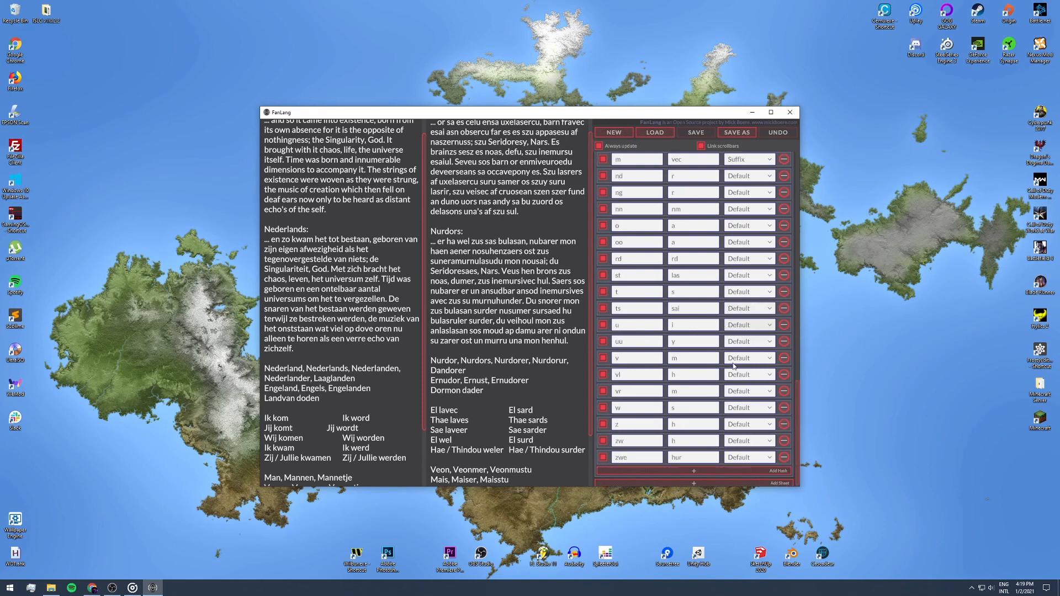